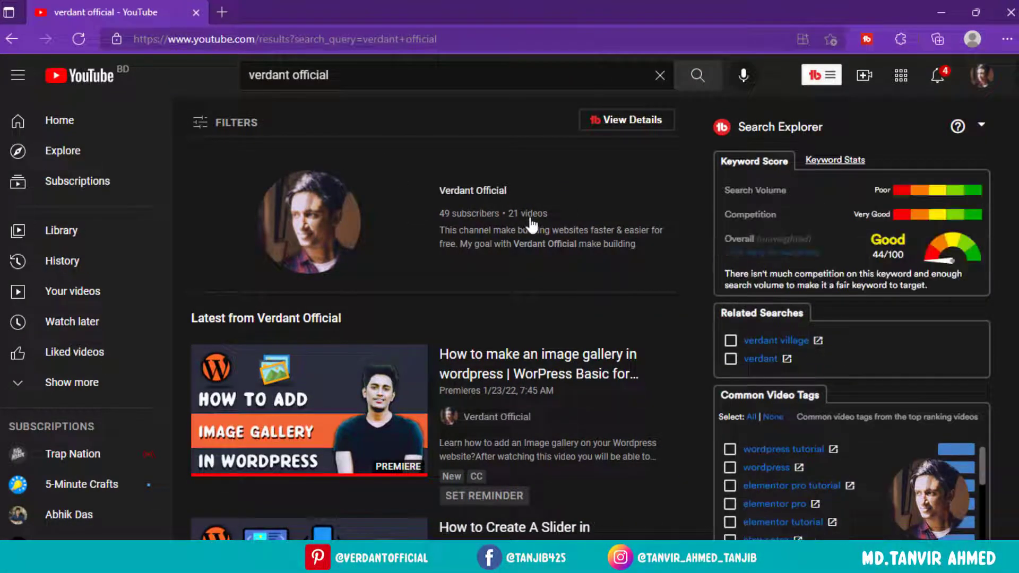
Step: Go to the Verdant Official channel page and show its Videos list of uploads
click(472, 190)
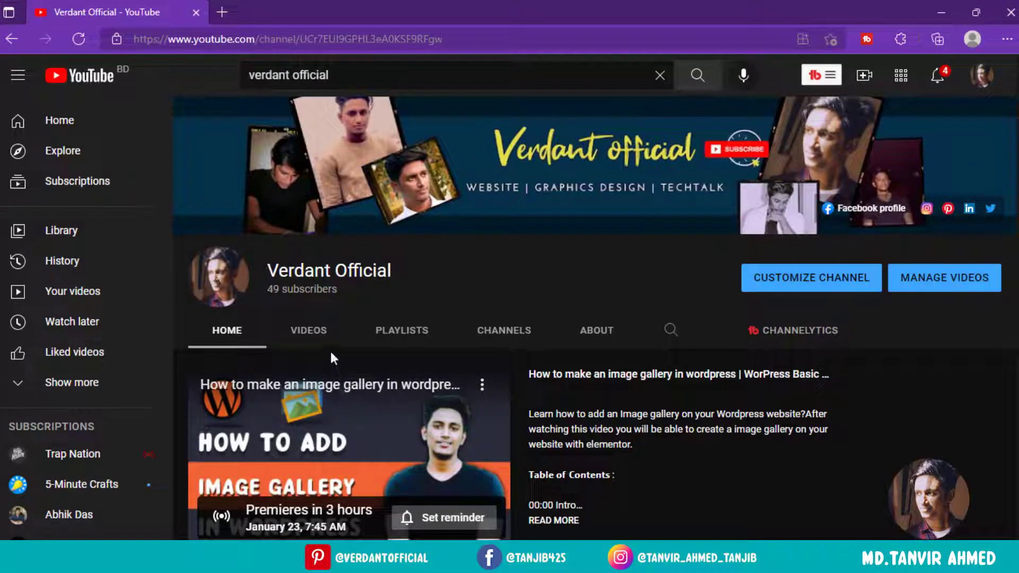
scroll(down, 3)
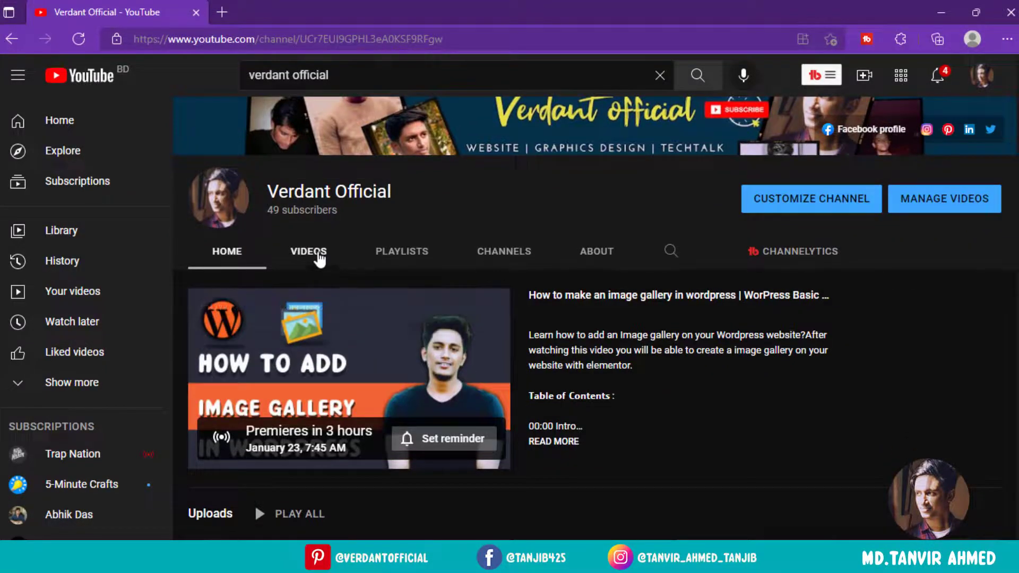
click(308, 251)
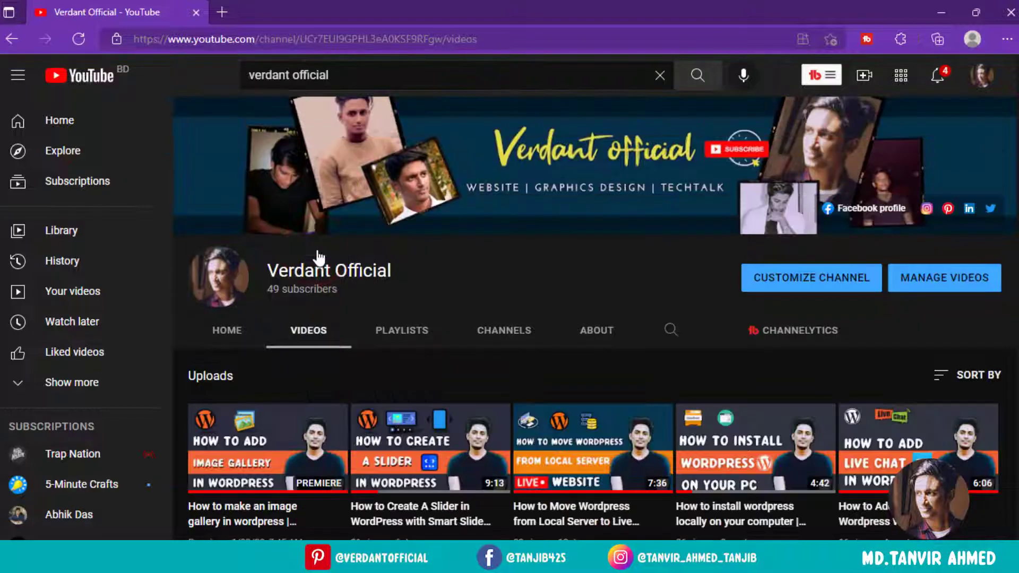
scroll(down, 3)
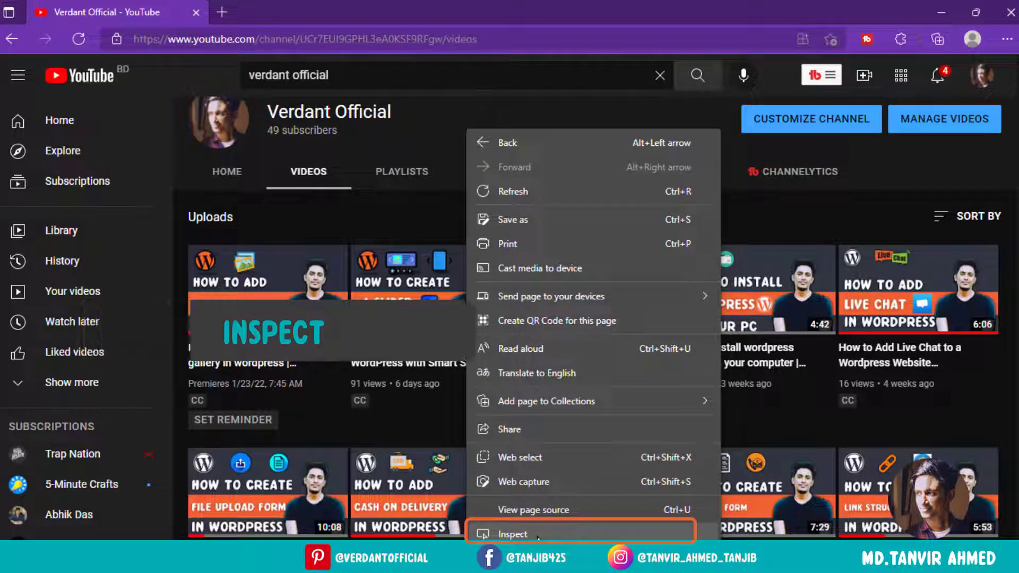
Step: Inspect the page to launch DevTools and switch to the Console panel
click(513, 534)
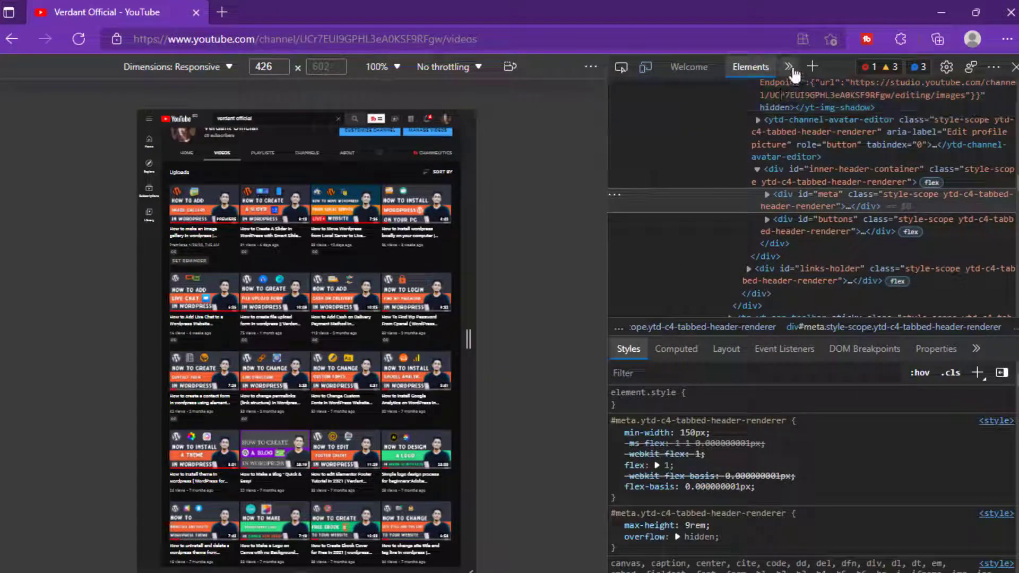
click(788, 66)
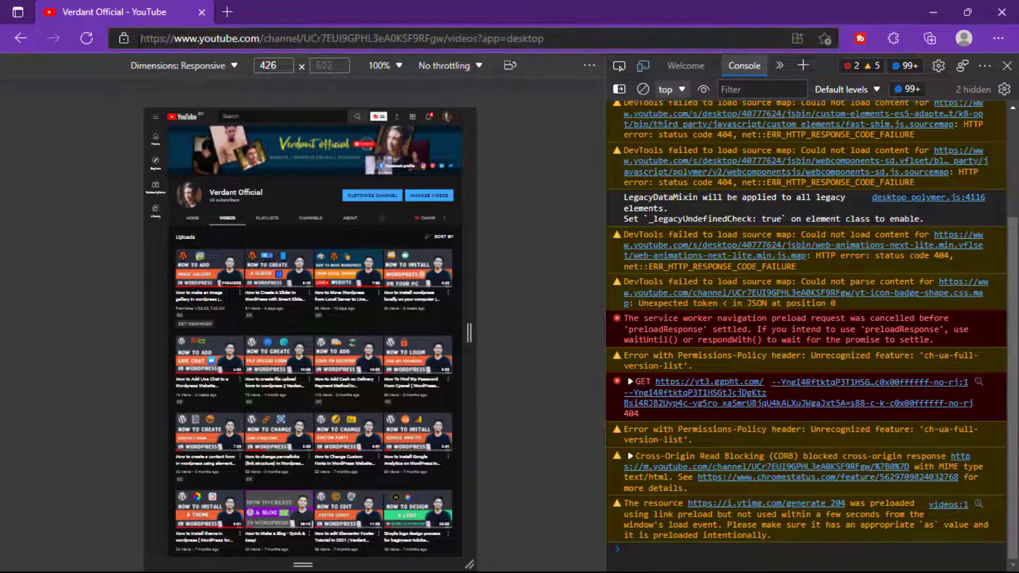
Step: Take the auto-scroll and title-URL scripts from Notepad into the browser console
click(86, 38)
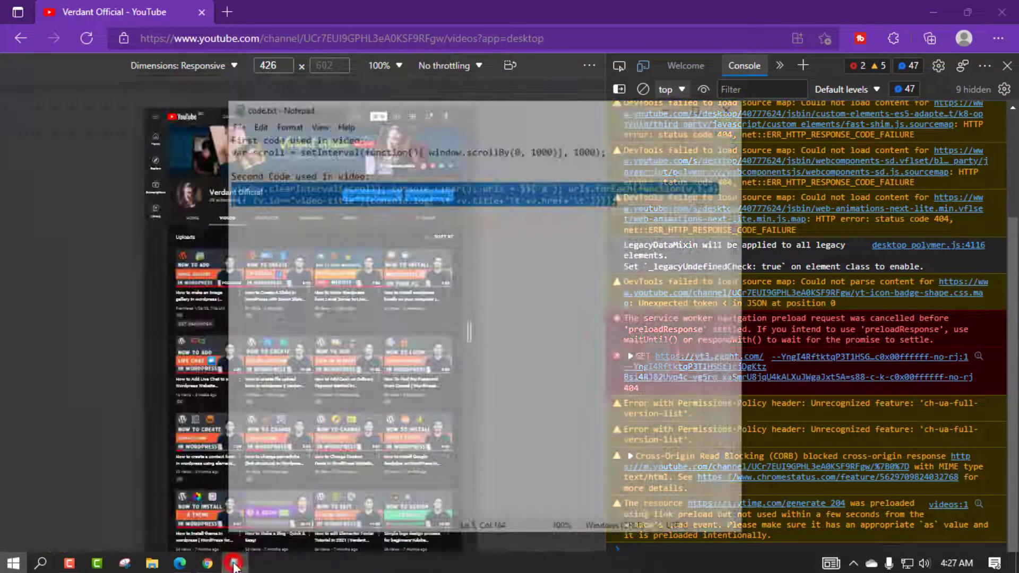
click(233, 563)
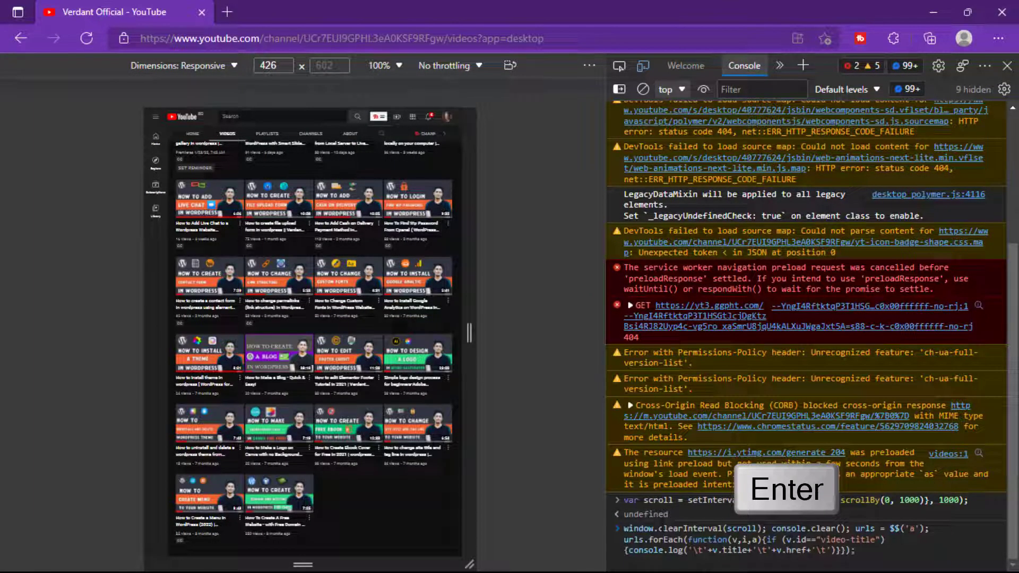
Step: Run the listing script and copy the full console output of titles and URLs
key(Enter)
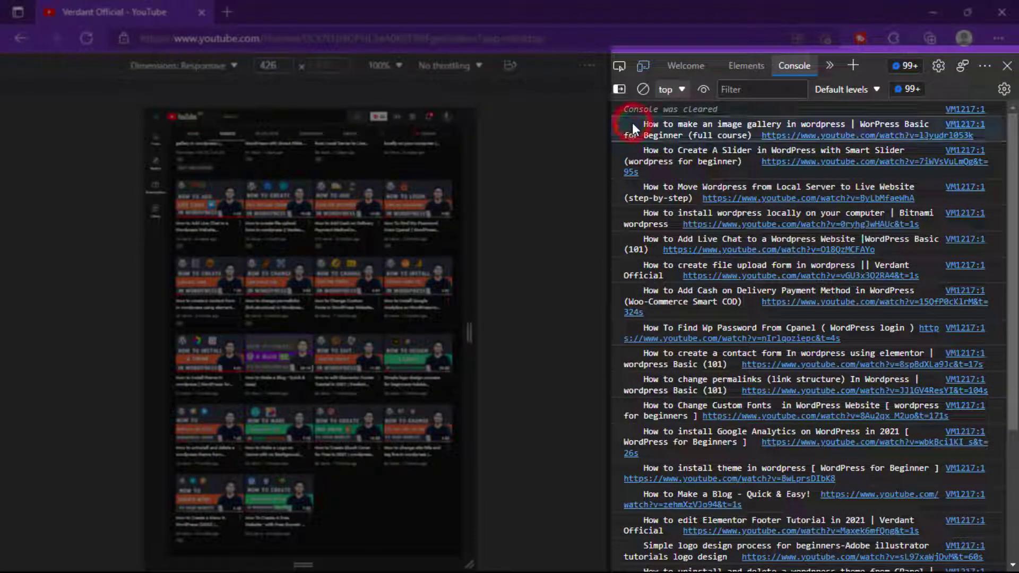
key(ctrl+a)
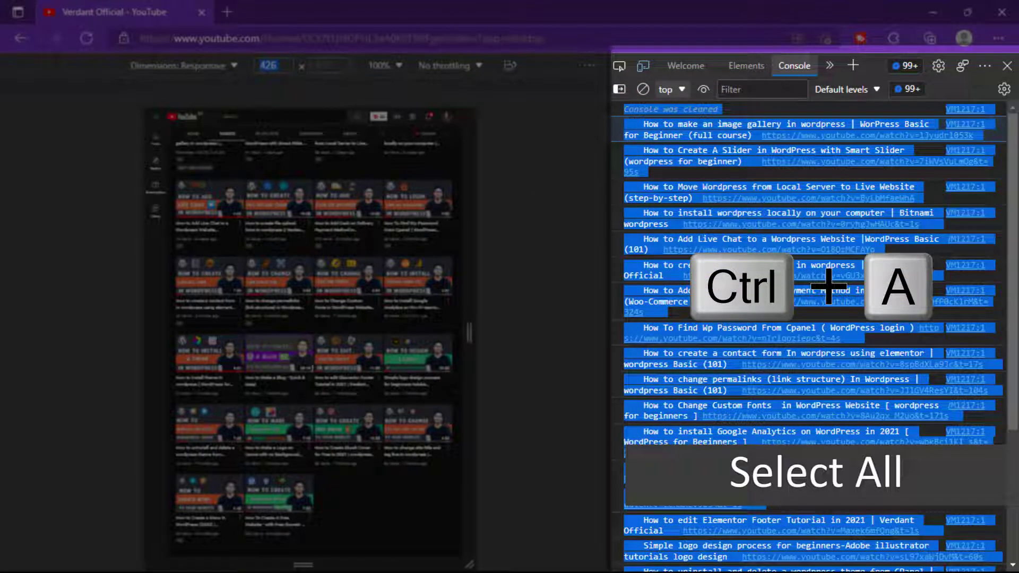
key(ctrl+c)
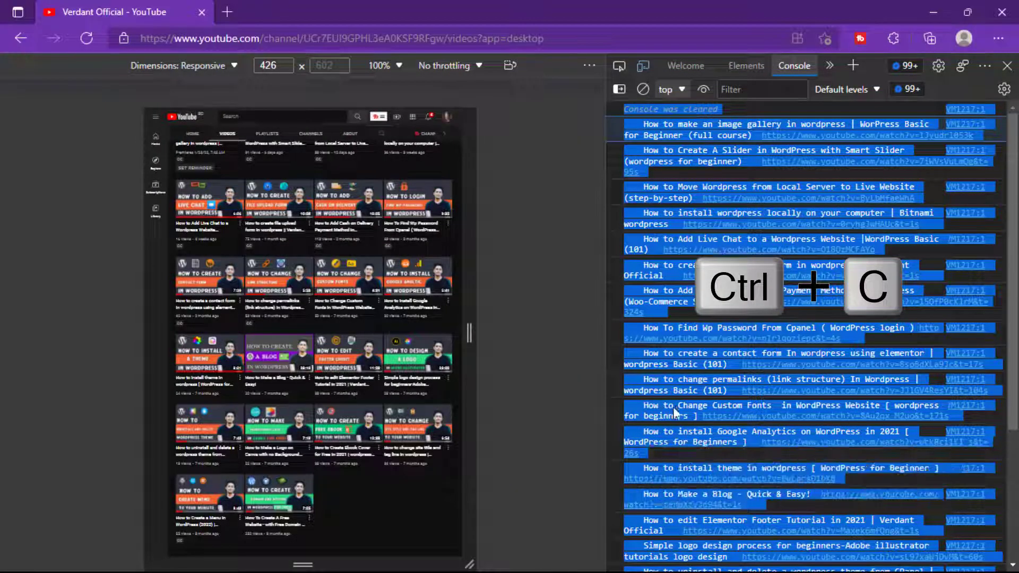
key(ctrl+v)
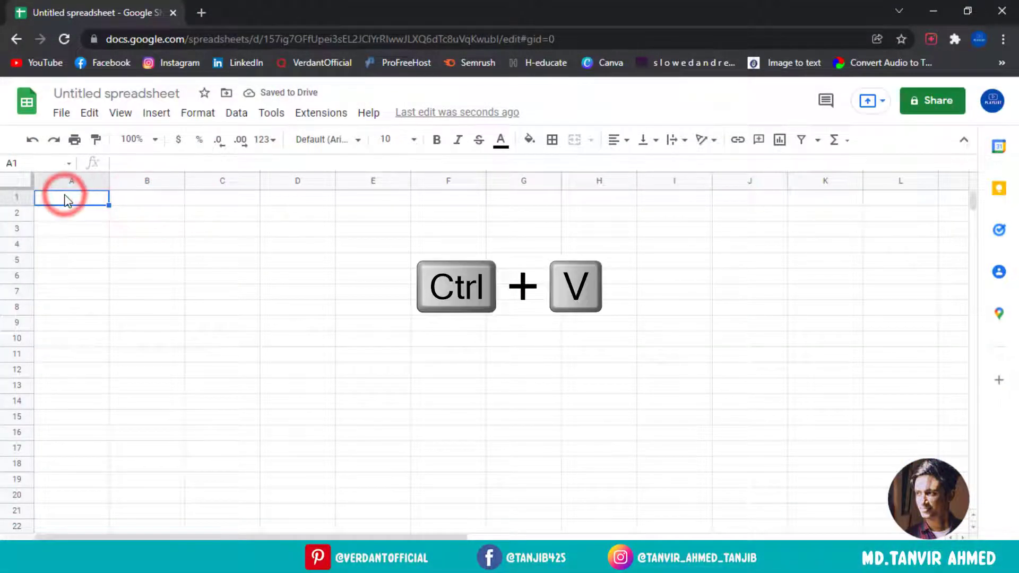
Step: Paste the titles and URLs at A1, delete the 'Console was cleared' row, and select column A
key(ctrl+v)
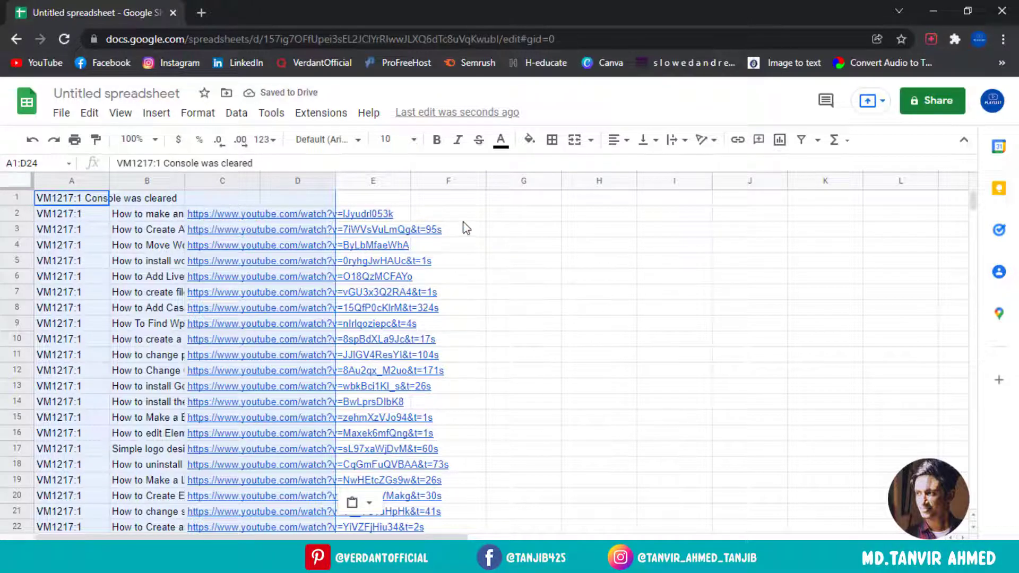
click(523, 214)
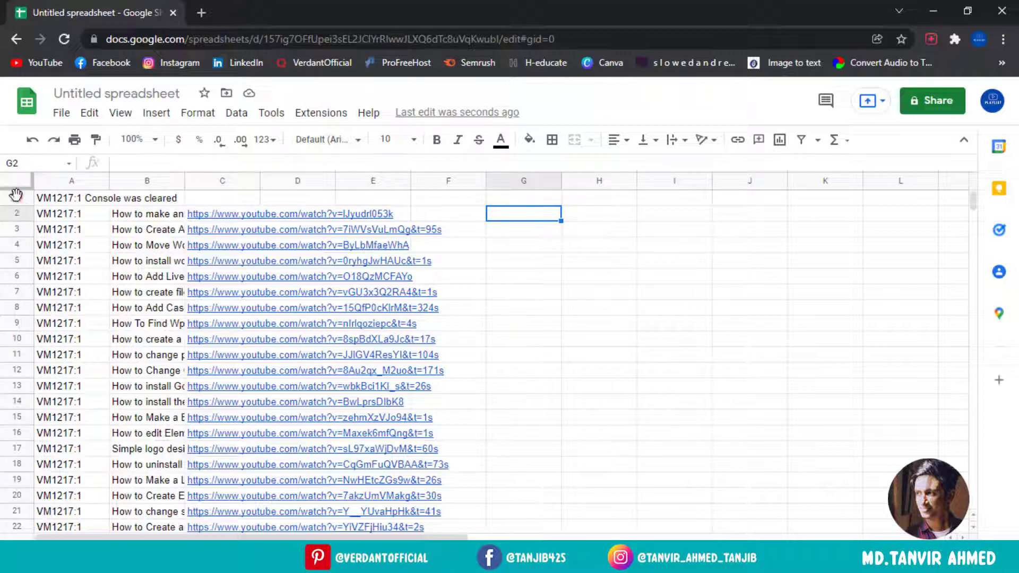
right_click(16, 198)
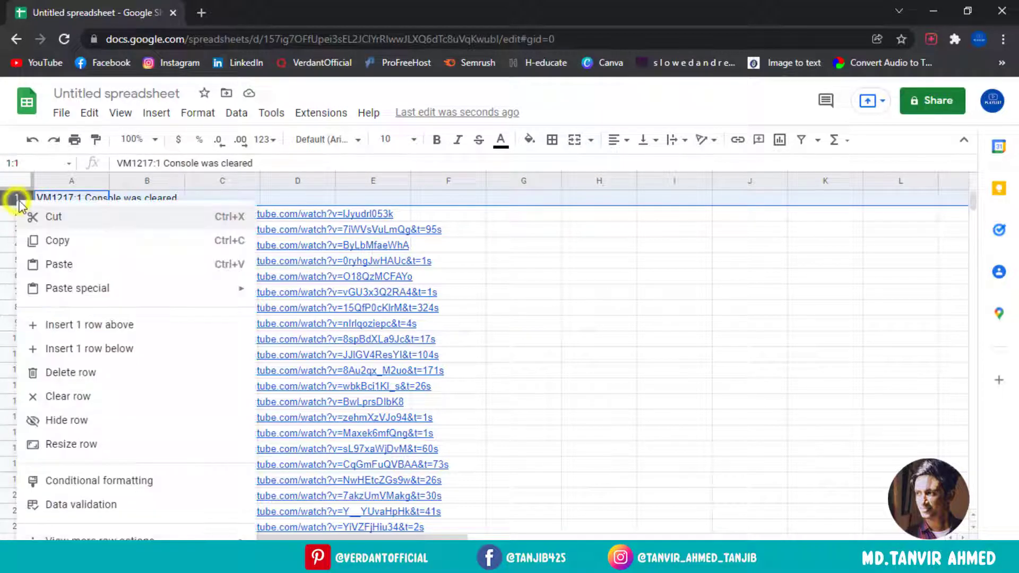
mouse_move(71, 372)
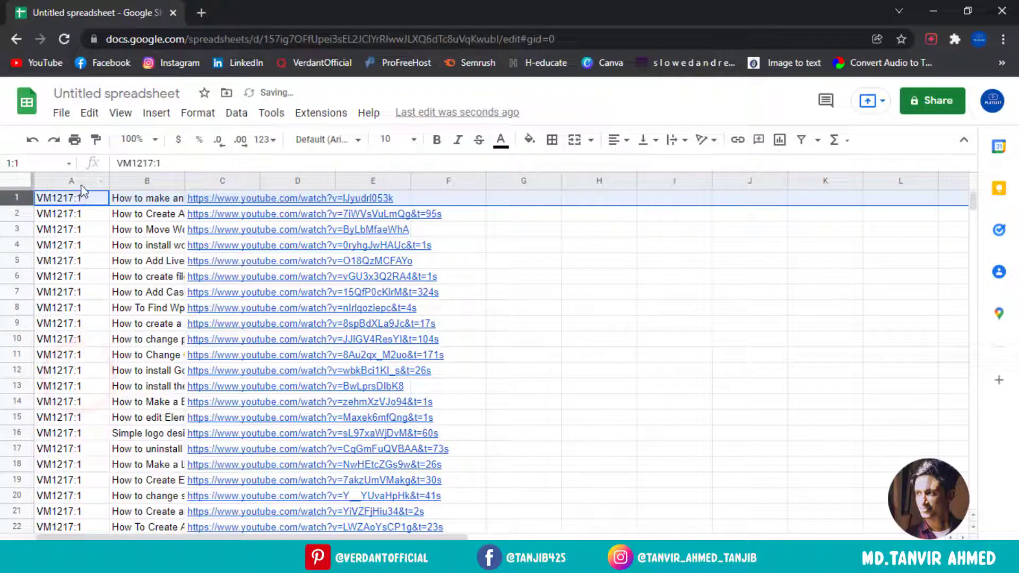
click(71, 180)
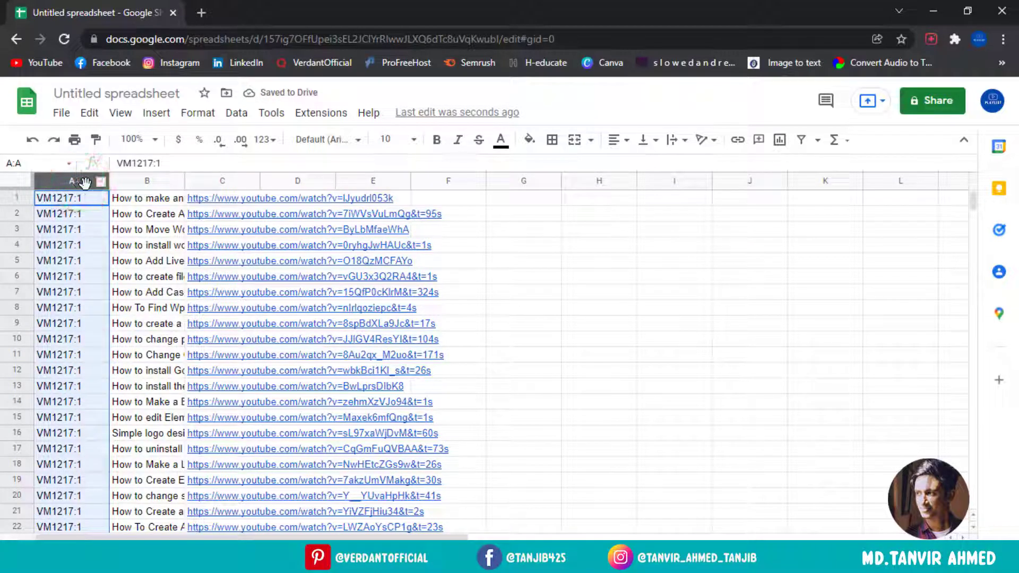
right_click(71, 181)
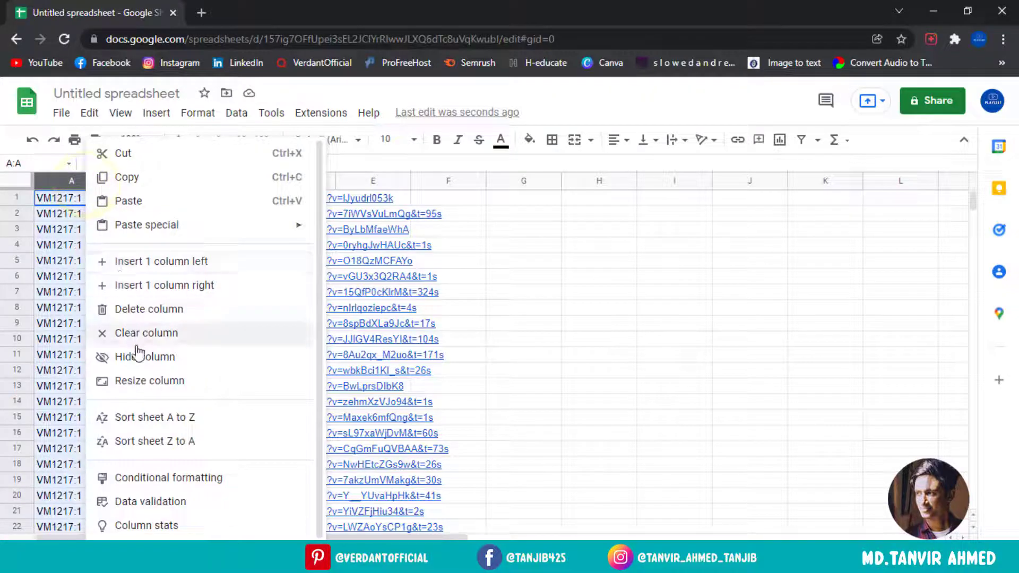